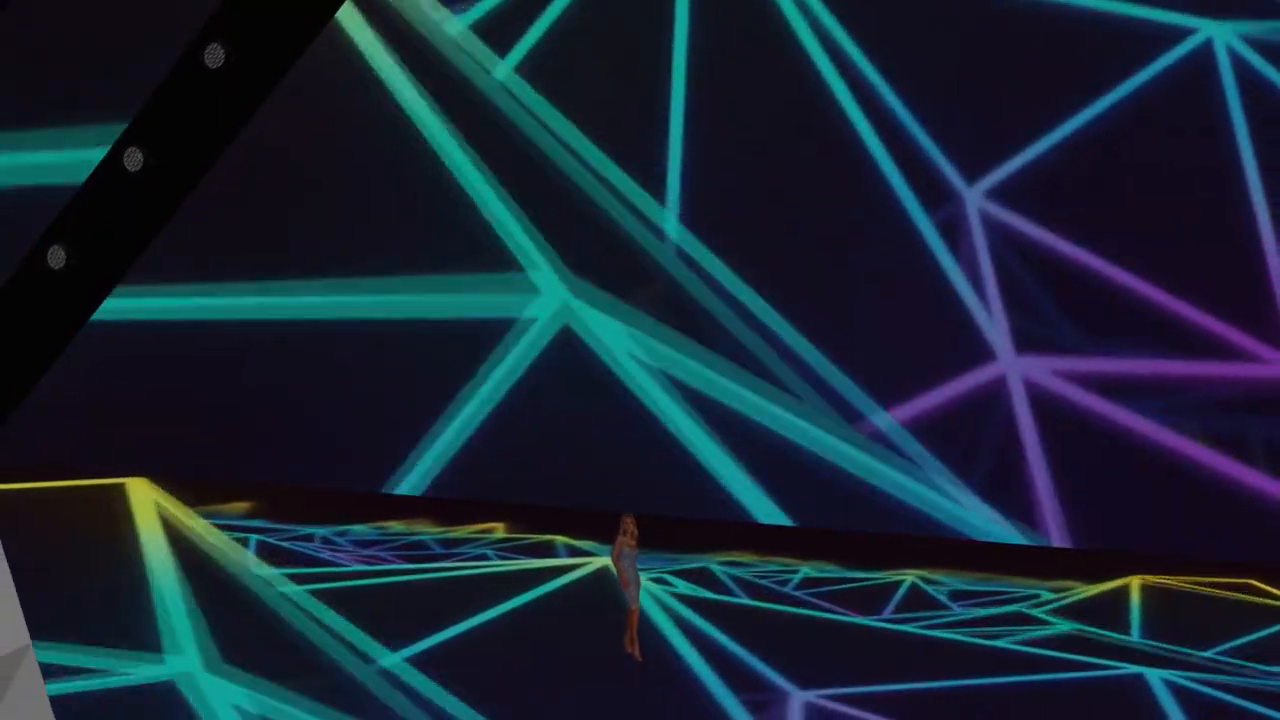
{"action": "mouse_move", "coordinate": [640, 360]}
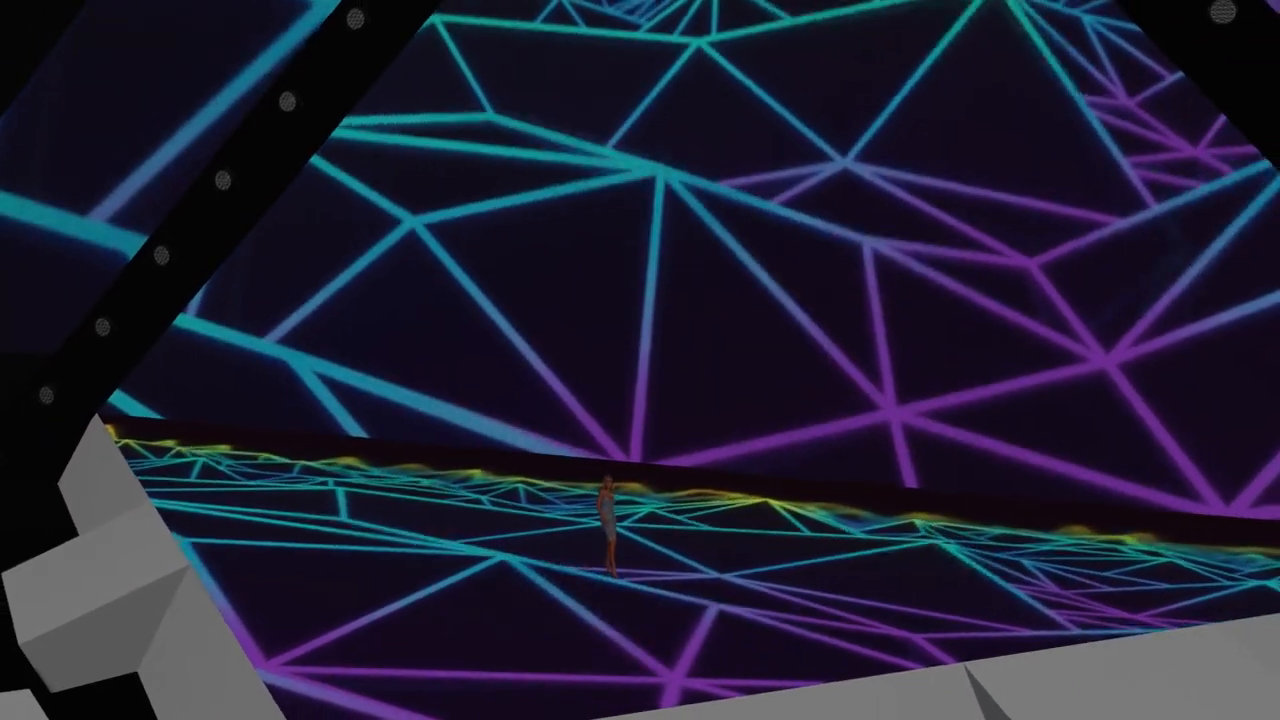